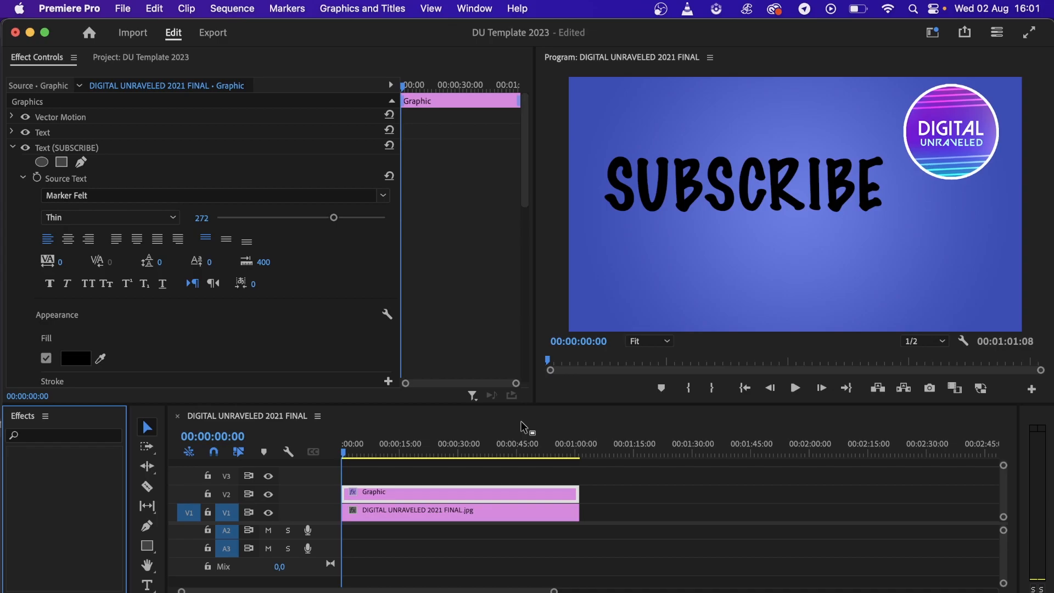
- Show the Effects panel via the Window menu so its effect categories are listed
left_click(63, 435)
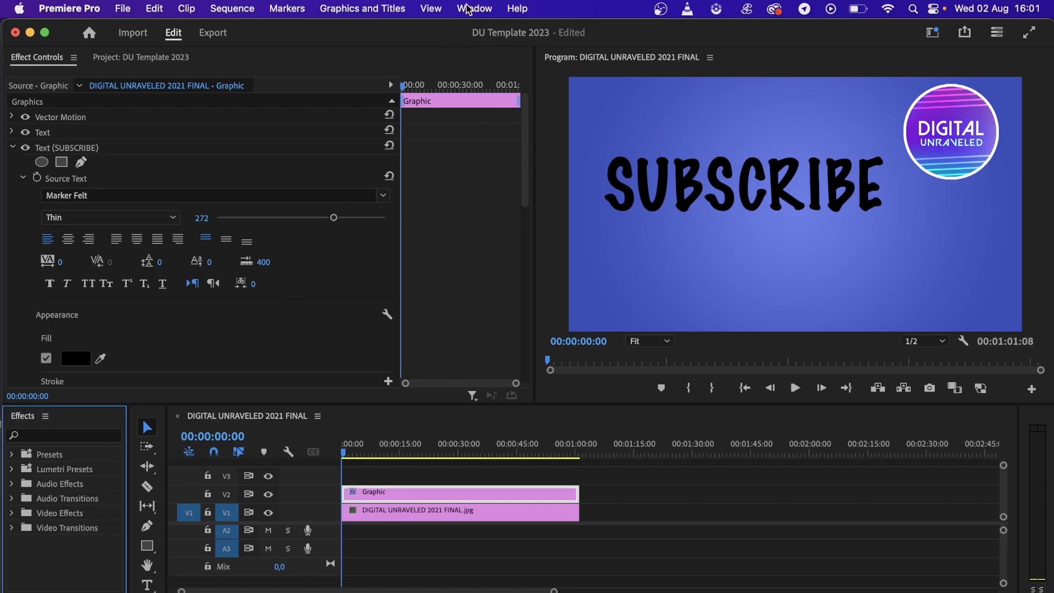
left_click(475, 9)
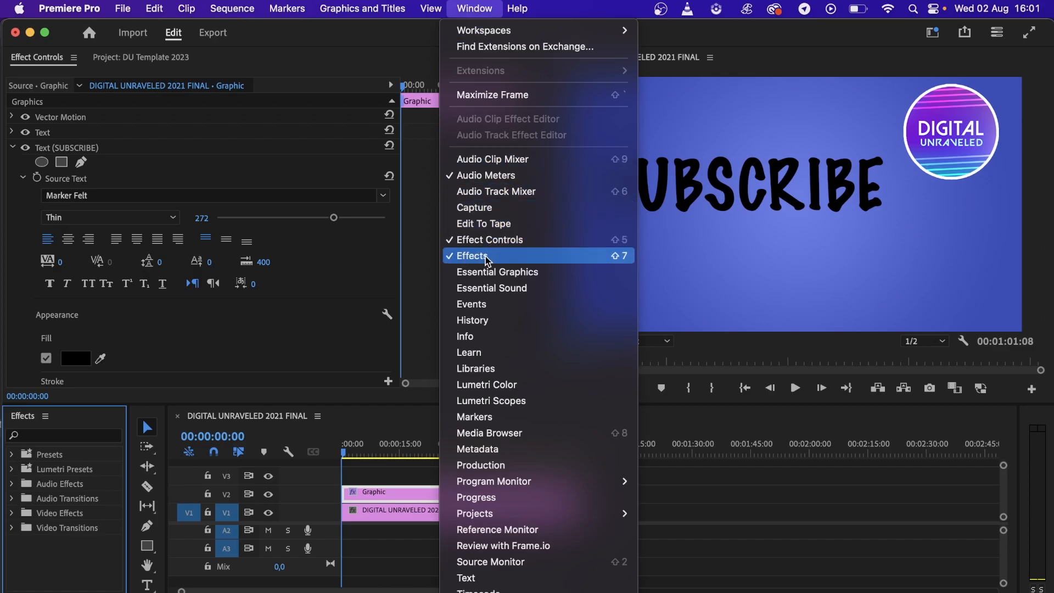
left_click(472, 256)
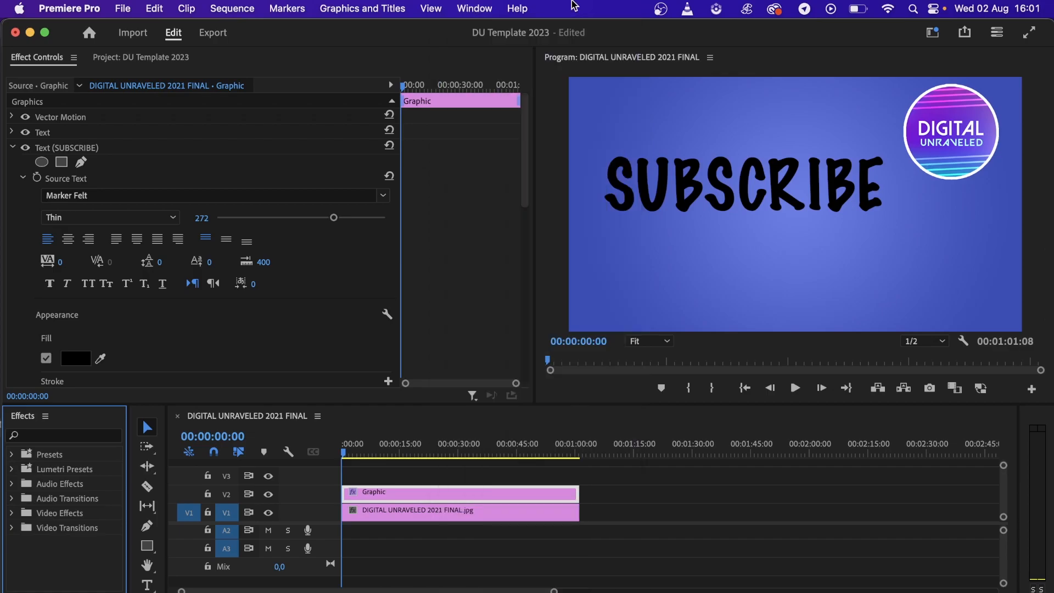
- Find the Crop effect by searching 'CROP' in the Effects panel
left_click(64, 436)
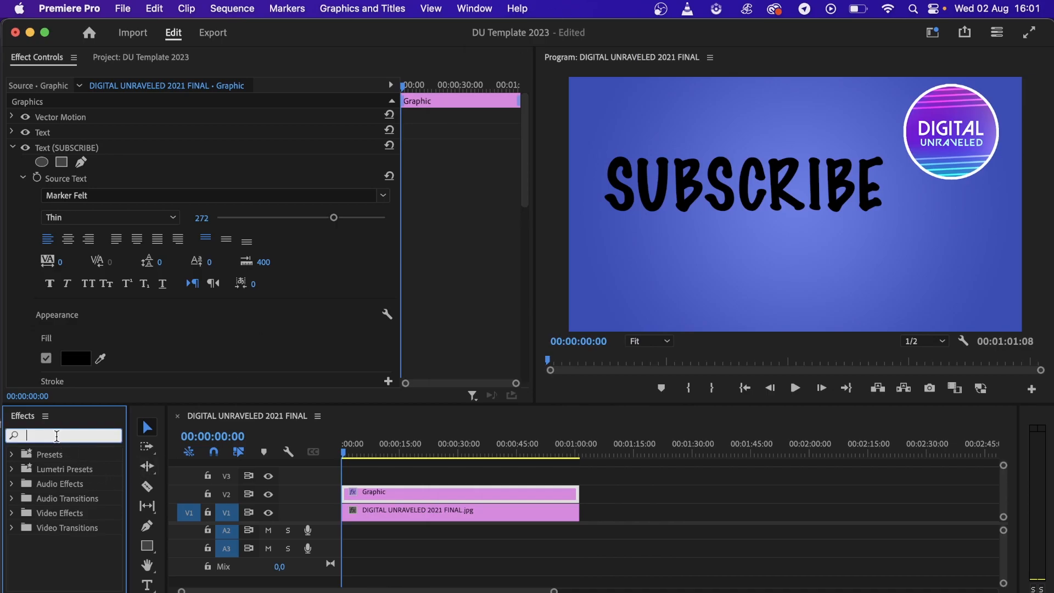
type("CROP")
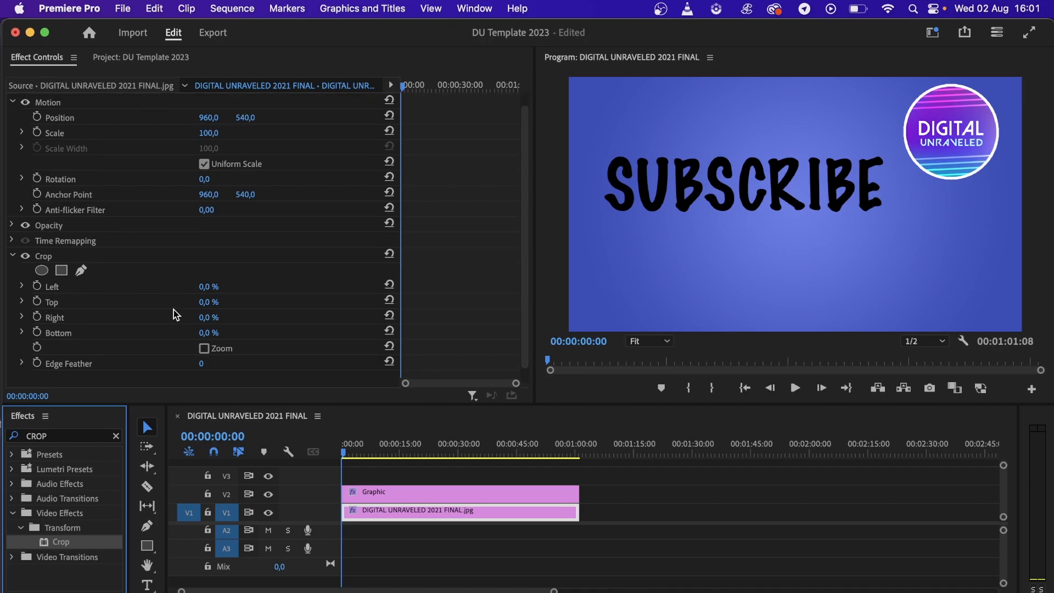
- Set the Crop effect's Left value to 7% in Effect Controls
scroll("down", 3)
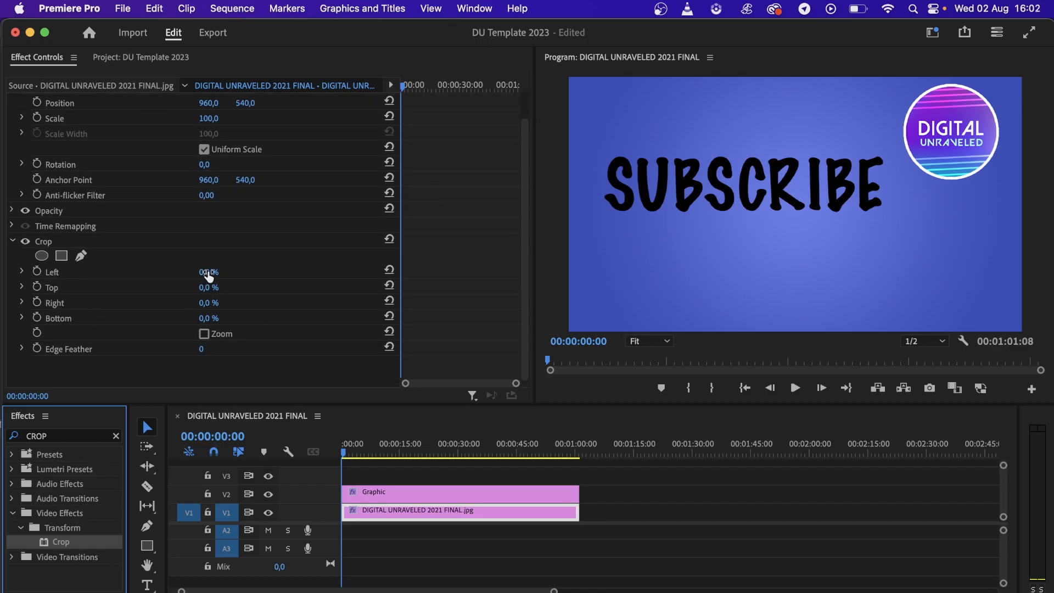
left_click_drag(207, 271, 228, 271)
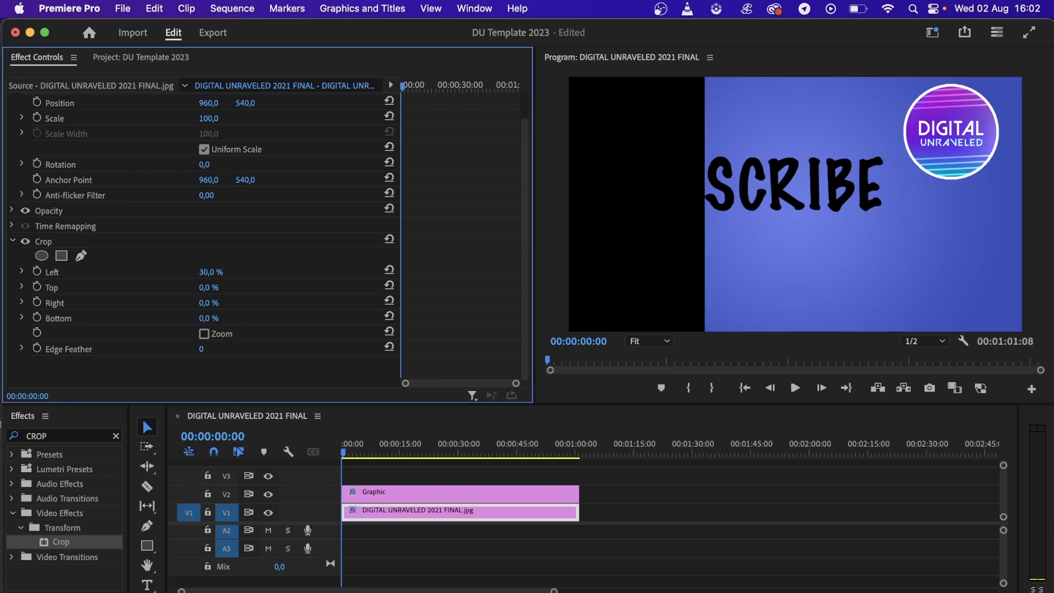
type("6.0")
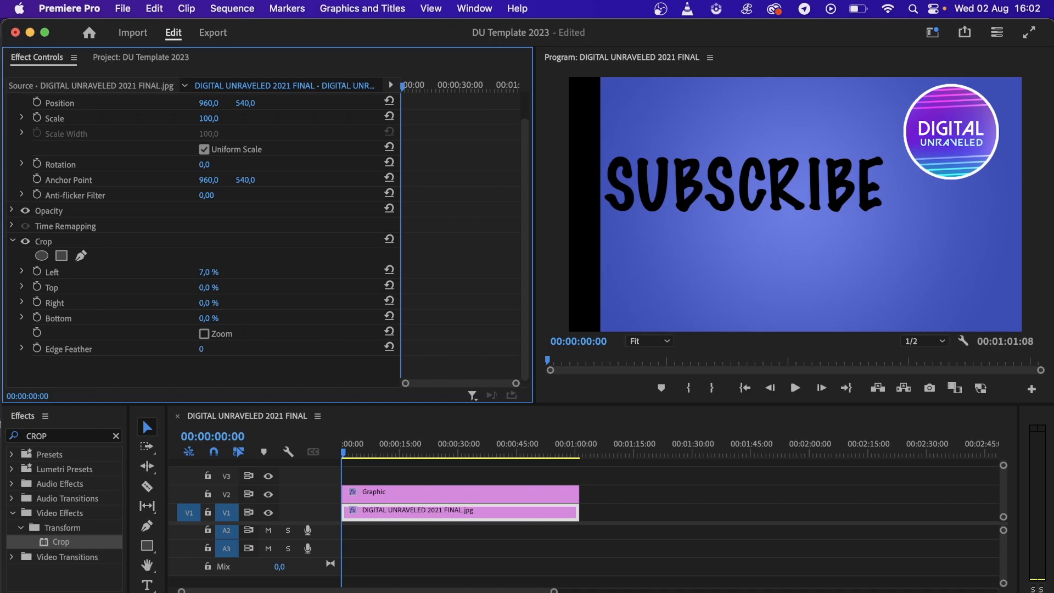
- Set the crop's Top to 2% and Right to 6%
left_click(206, 287)
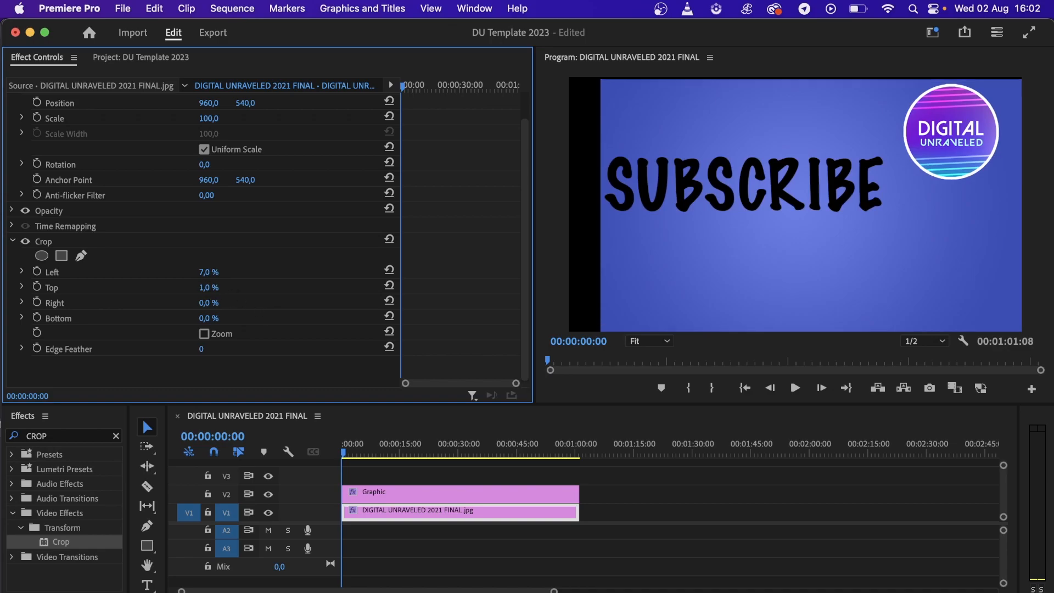
left_click(206, 287)
type("2")
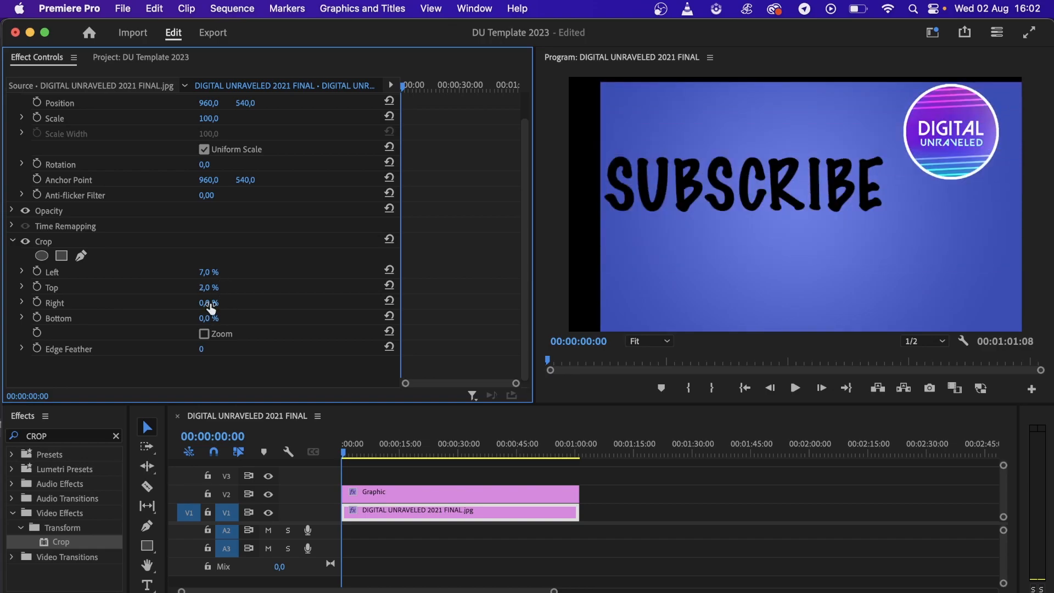
left_click_drag(205, 303, 229, 303)
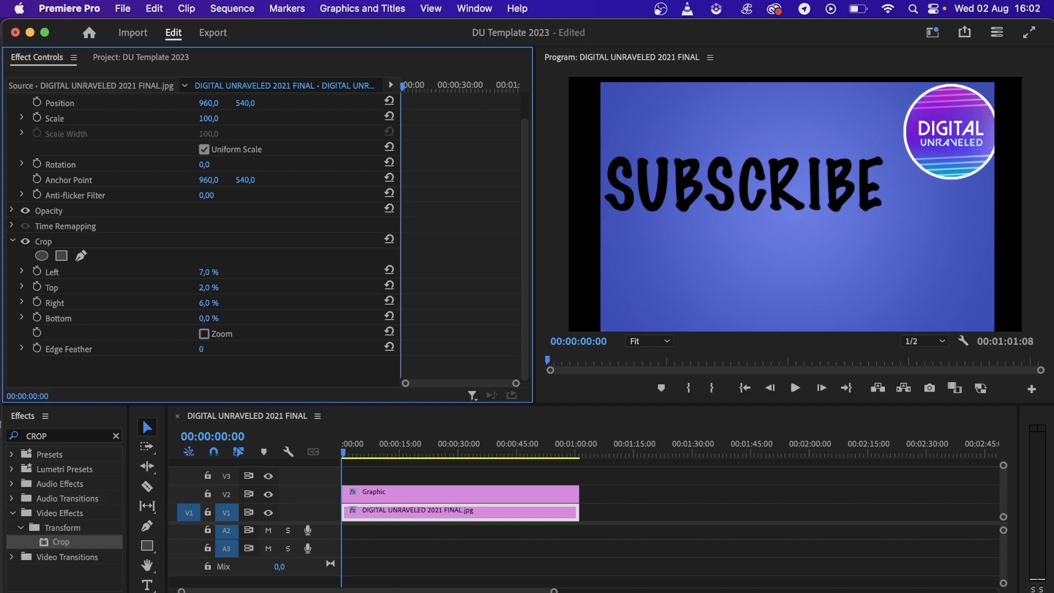